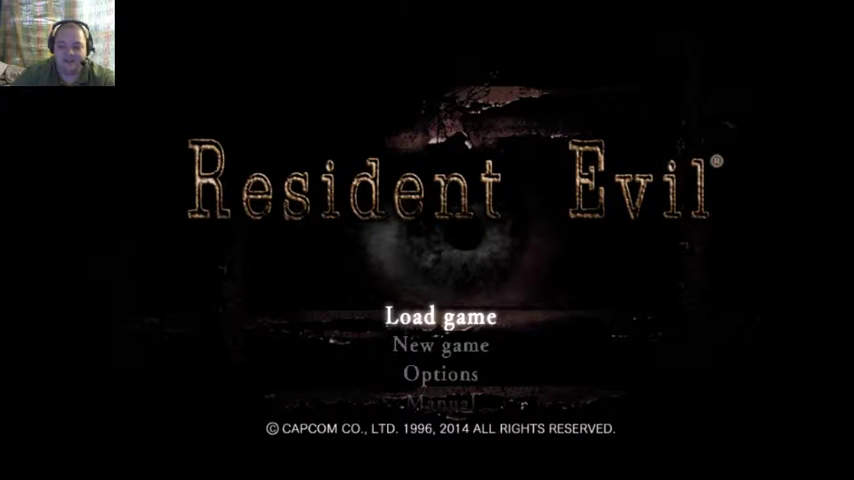
{"action": "left_click", "coordinate": [442, 314]}
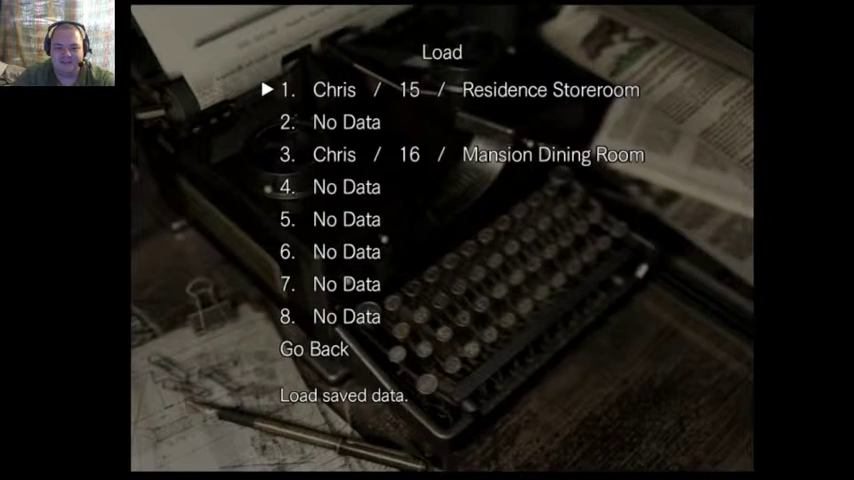
{"action": "key", "text": "down"}
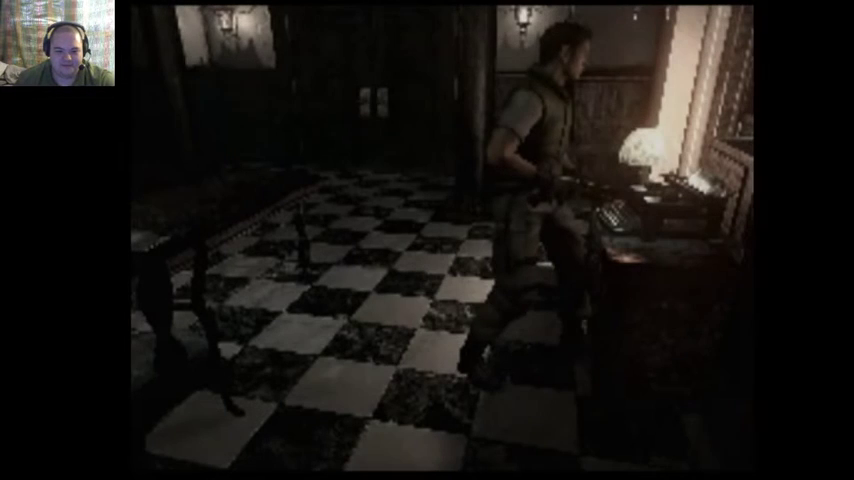
{"action": "key", "text": "tab"}
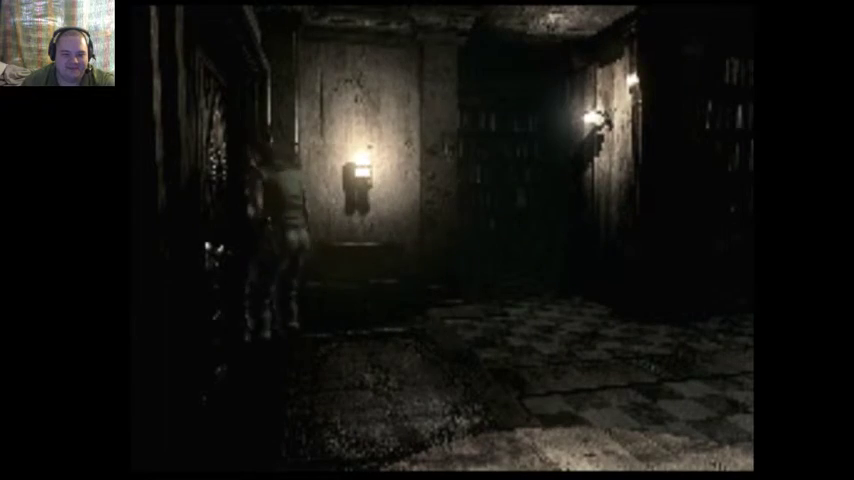
{"action": "key", "text": "m"}
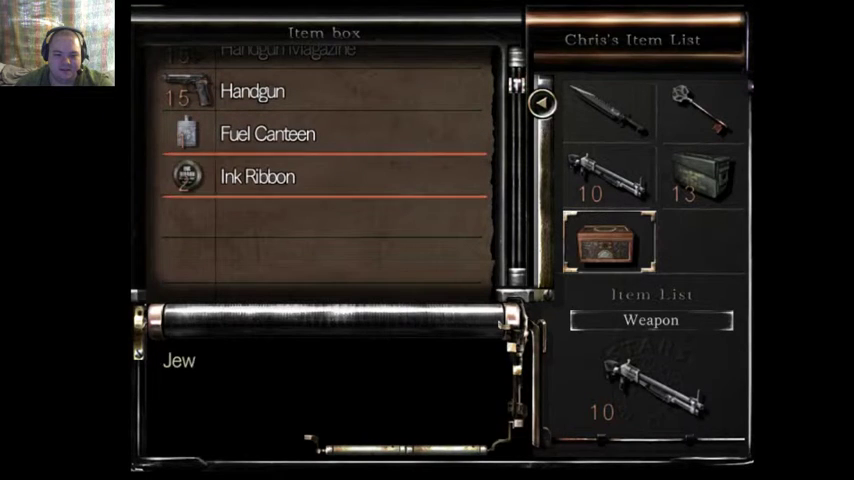
{"action": "left_click", "coordinate": [609, 112]}
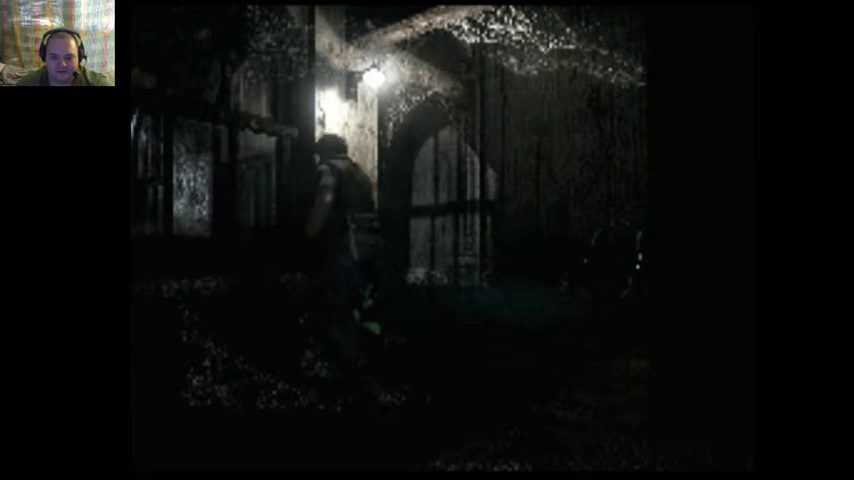
{"action": "key", "text": "tab"}
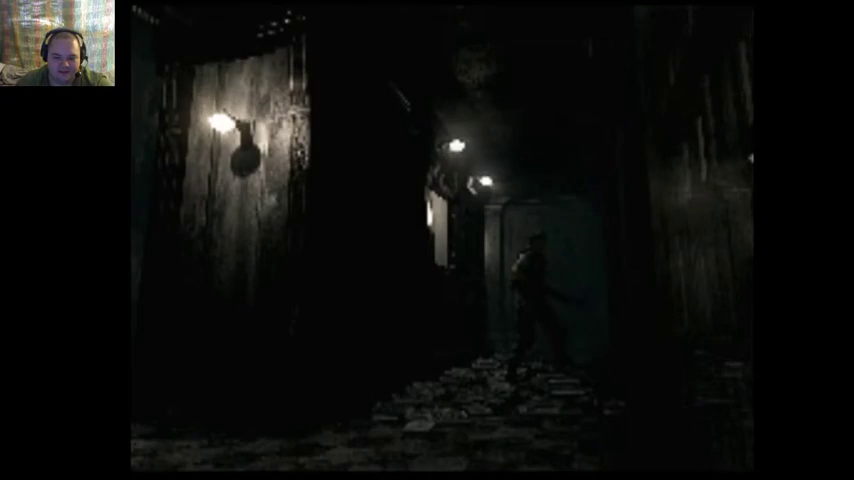
{"action": "key", "text": "Tab"}
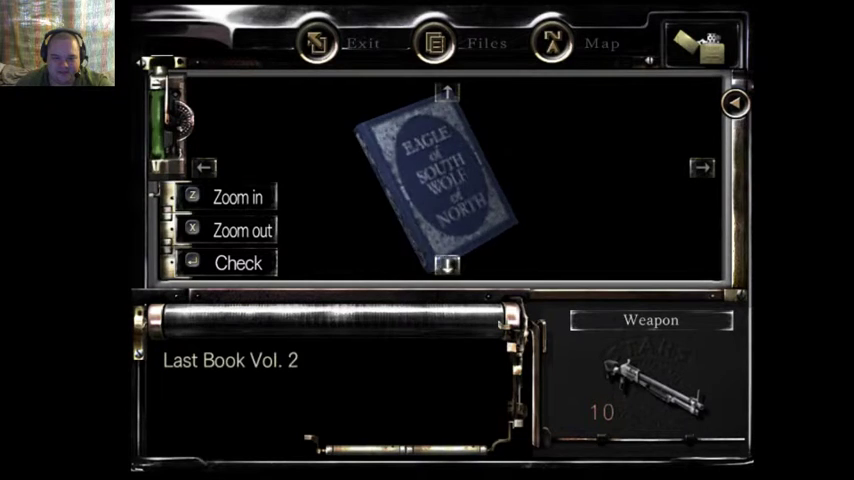
{"action": "left_click", "coordinate": [238, 263]}
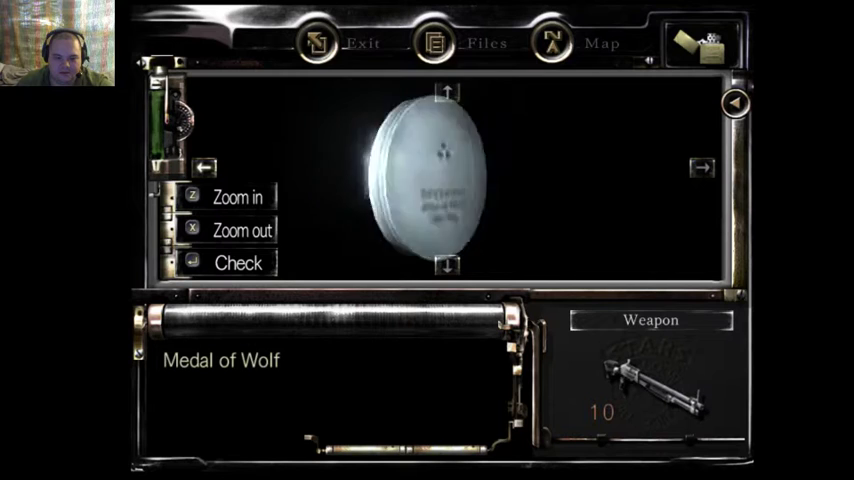
{"action": "left_click", "coordinate": [238, 197]}
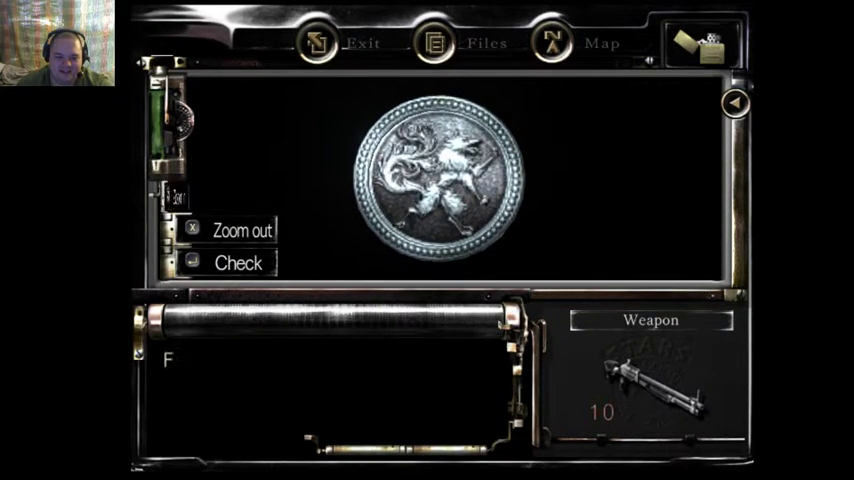
{"action": "left_click", "coordinate": [238, 263]}
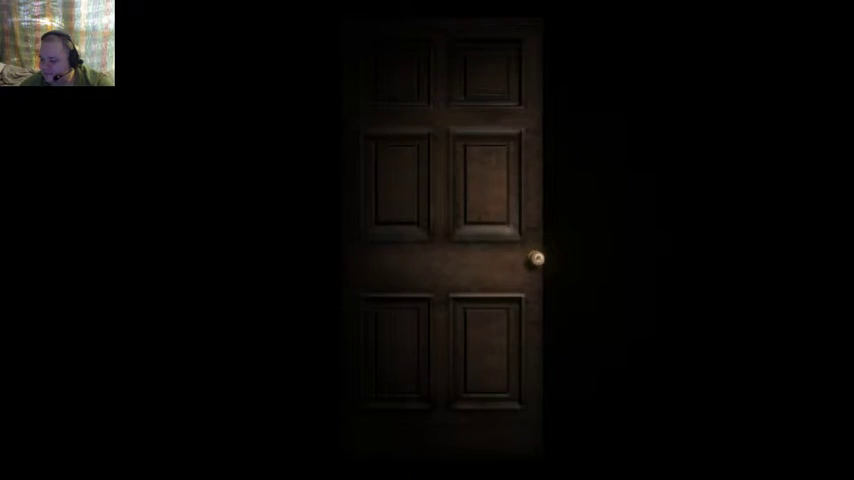
{"action": "left_click", "coordinate": [537, 262]}
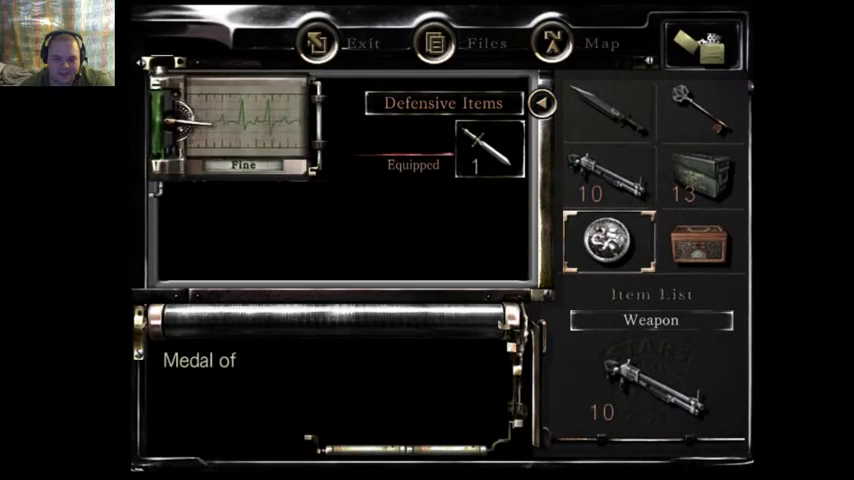
{"action": "left_click", "coordinate": [611, 238]}
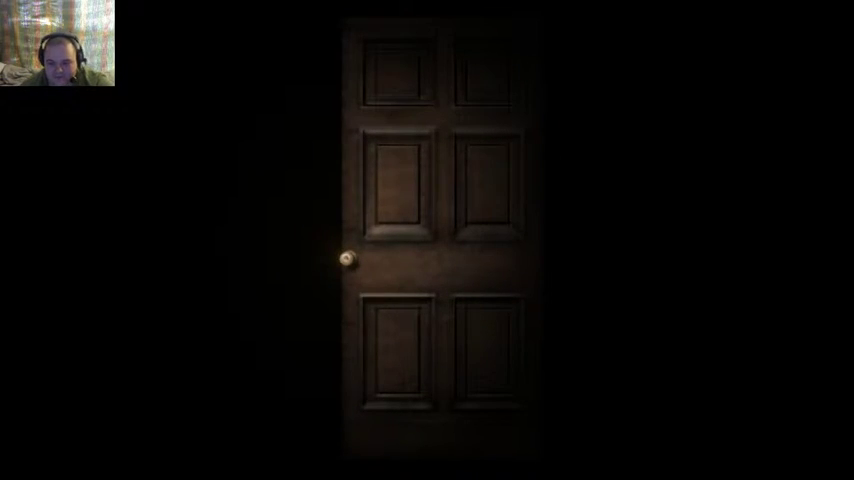
{"action": "left_click", "coordinate": [345, 258]}
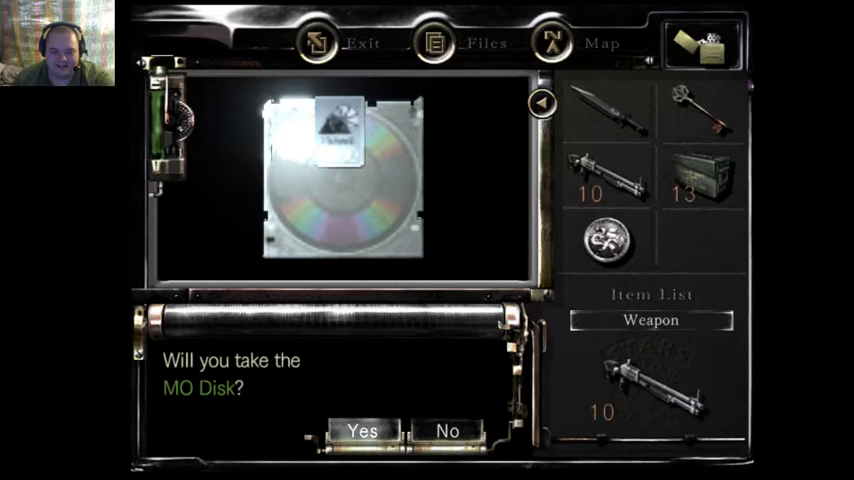
{"action": "left_click", "coordinate": [369, 429]}
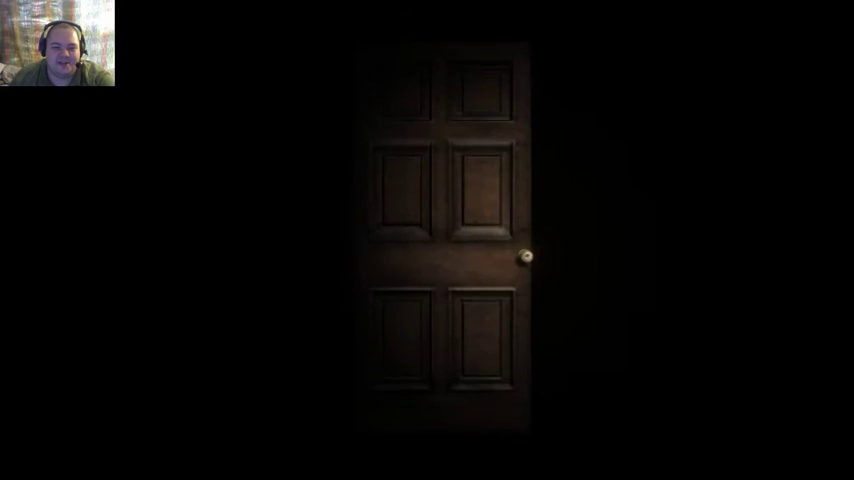
{"action": "left_click", "coordinate": [527, 257]}
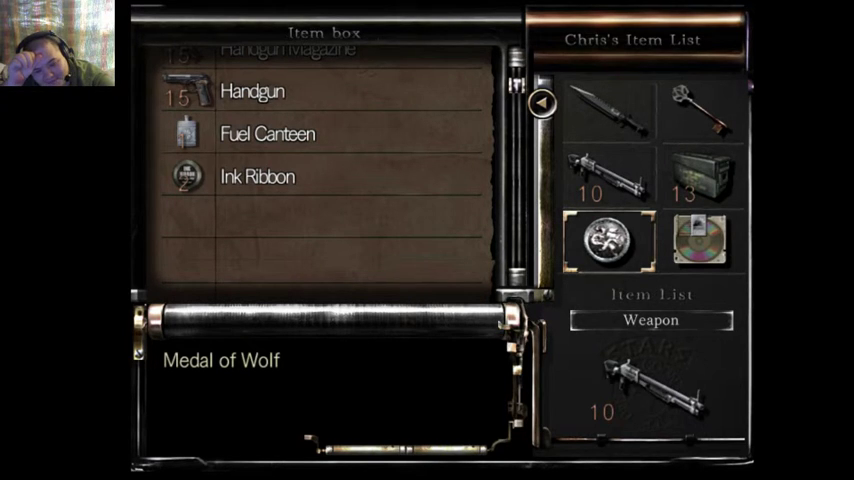
{"action": "left_click", "coordinate": [706, 242]}
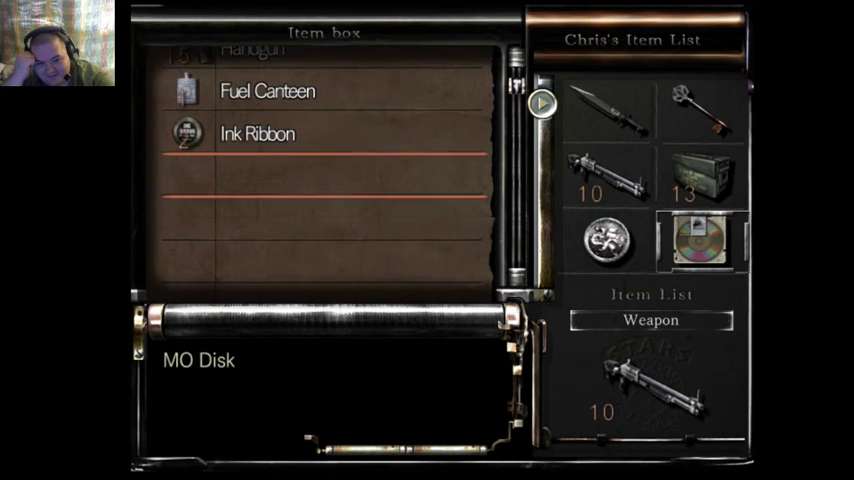
{"action": "left_click", "coordinate": [701, 244]}
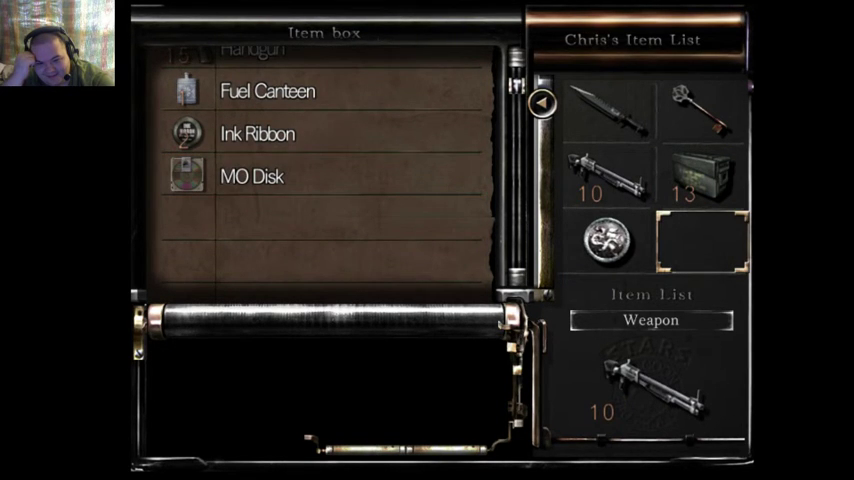